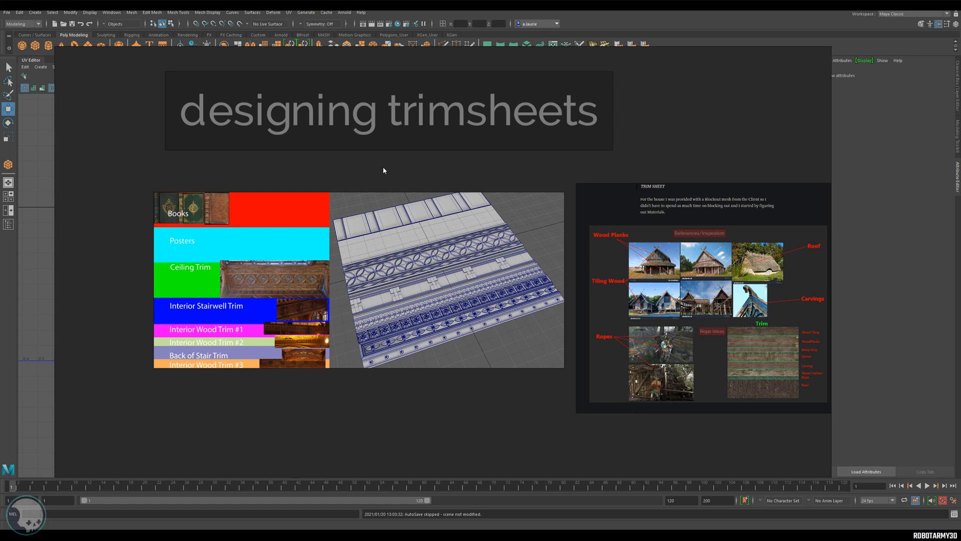
mouse_move(340, 308)
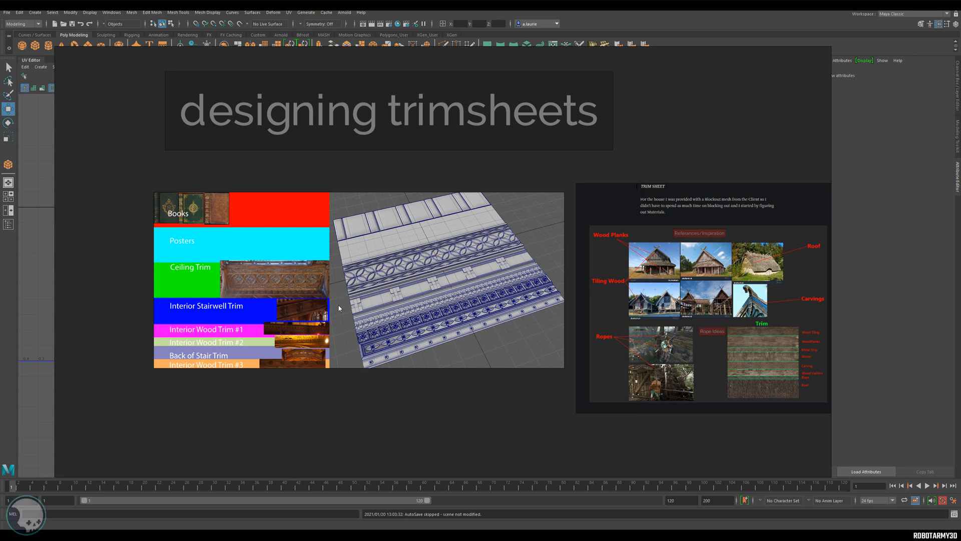
mouse_move(262, 280)
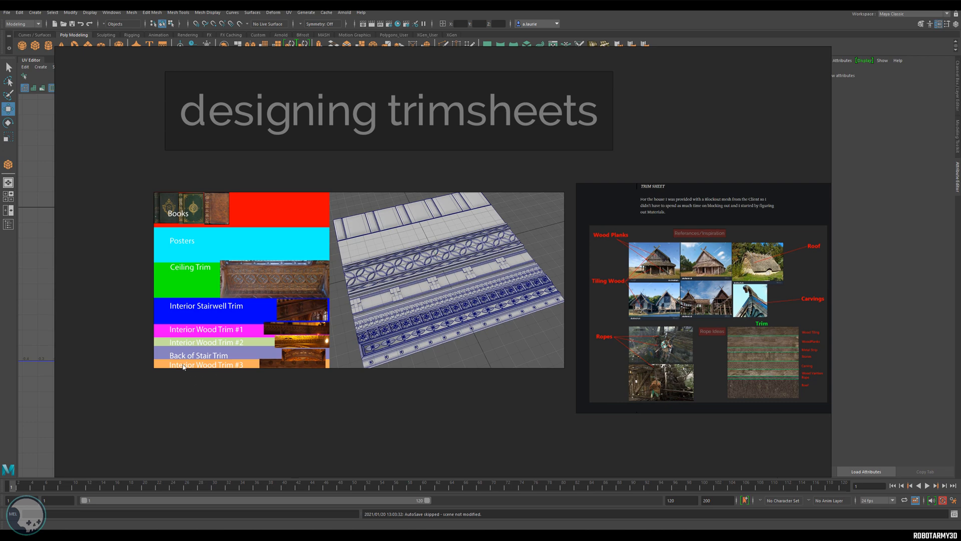
mouse_move(182, 371)
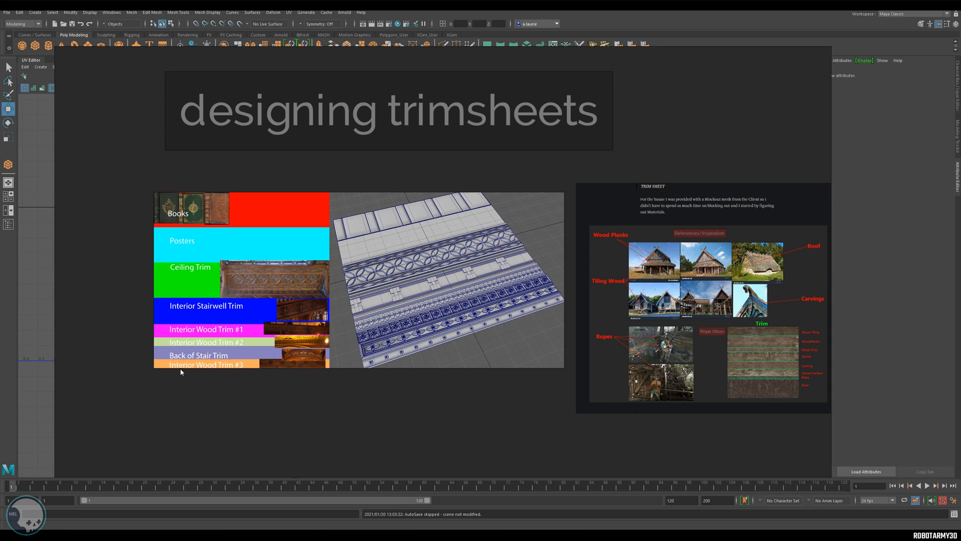
mouse_move(198, 359)
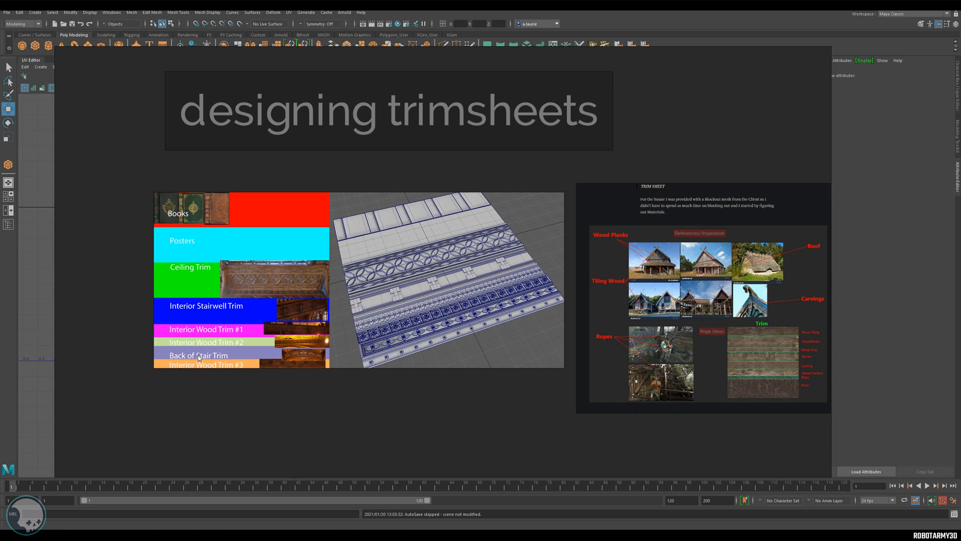
mouse_move(234, 234)
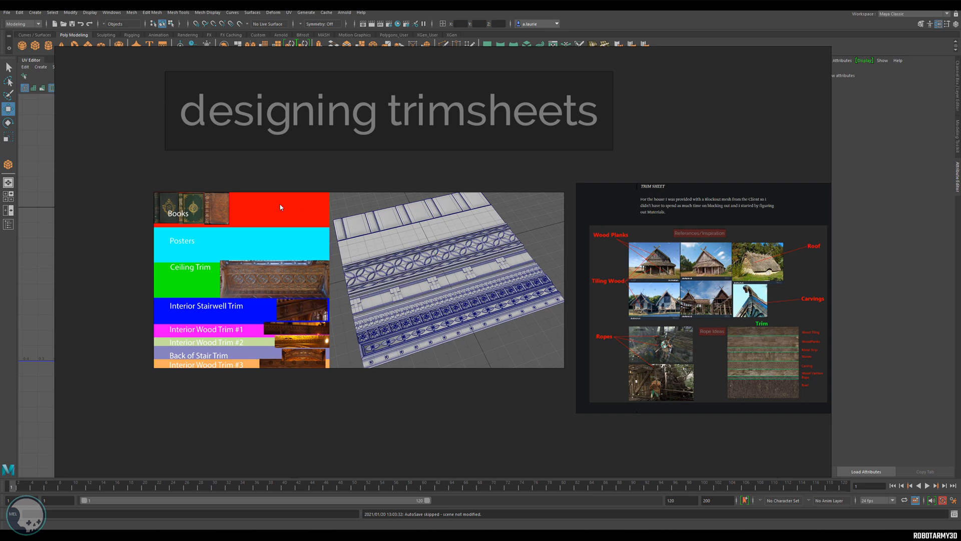
mouse_move(244, 247)
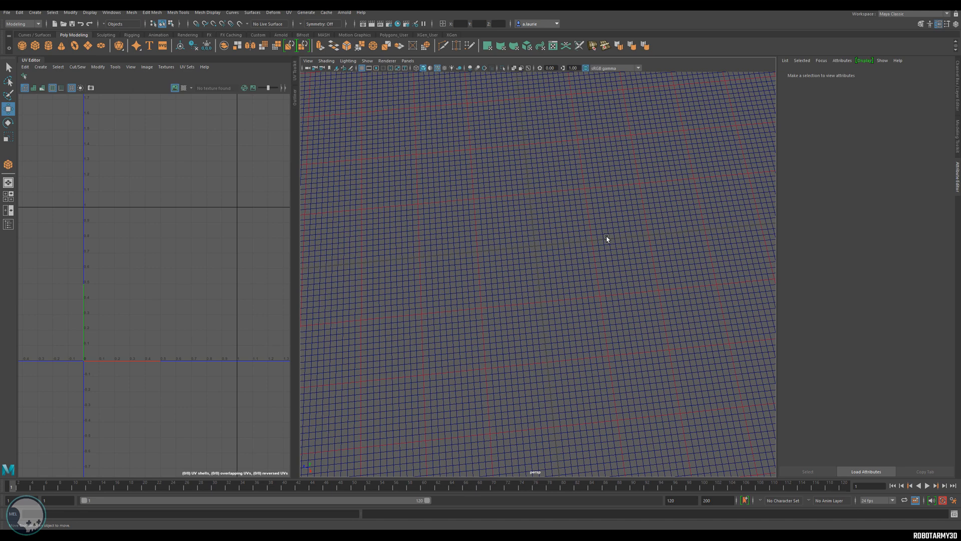
mouse_move(607, 209)
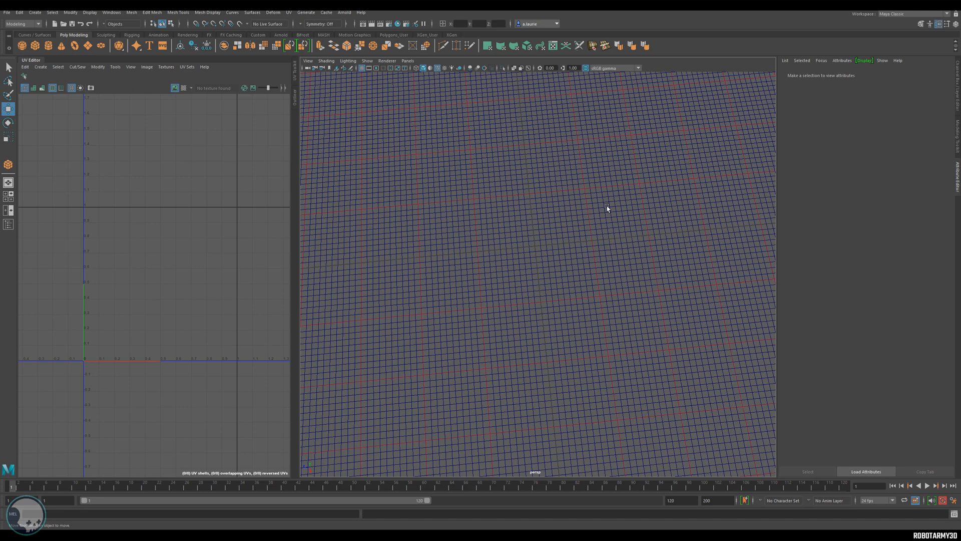
mouse_move(627, 246)
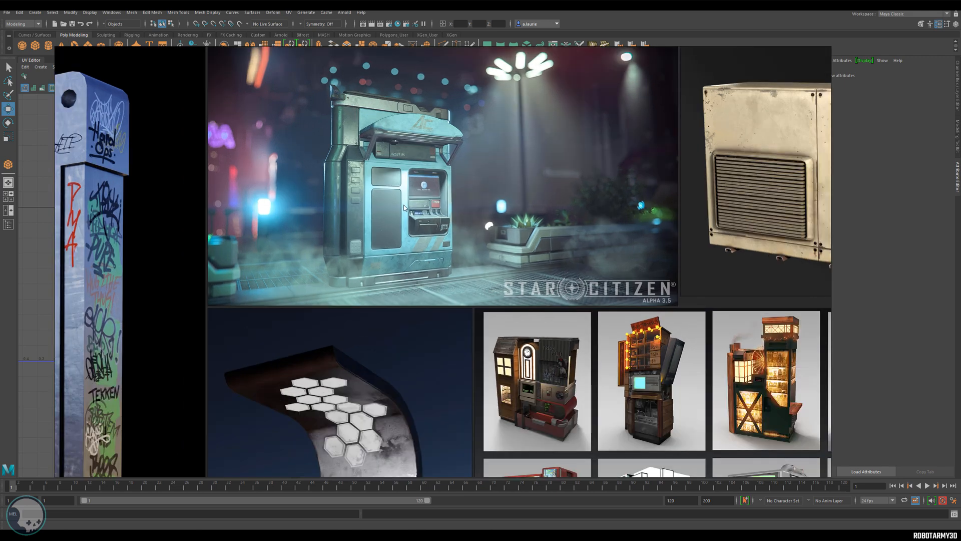
mouse_move(337, 138)
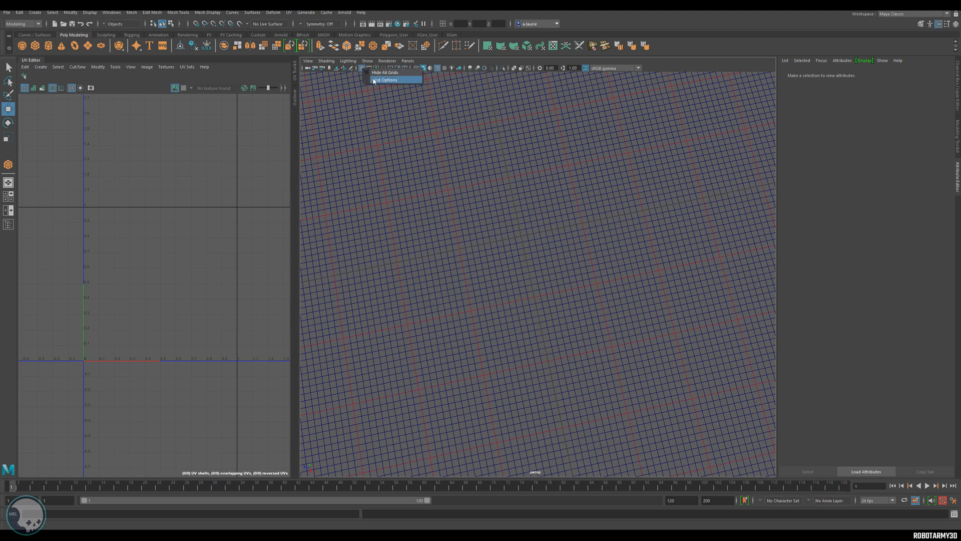
Step: Check the viewport grid settings and the linear working unit in Preferences
click(384, 80)
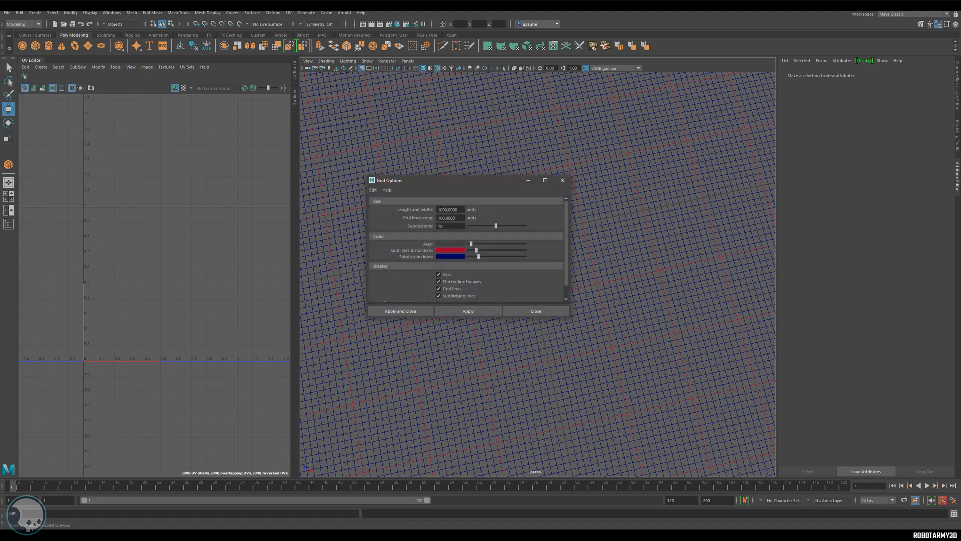
click(451, 225)
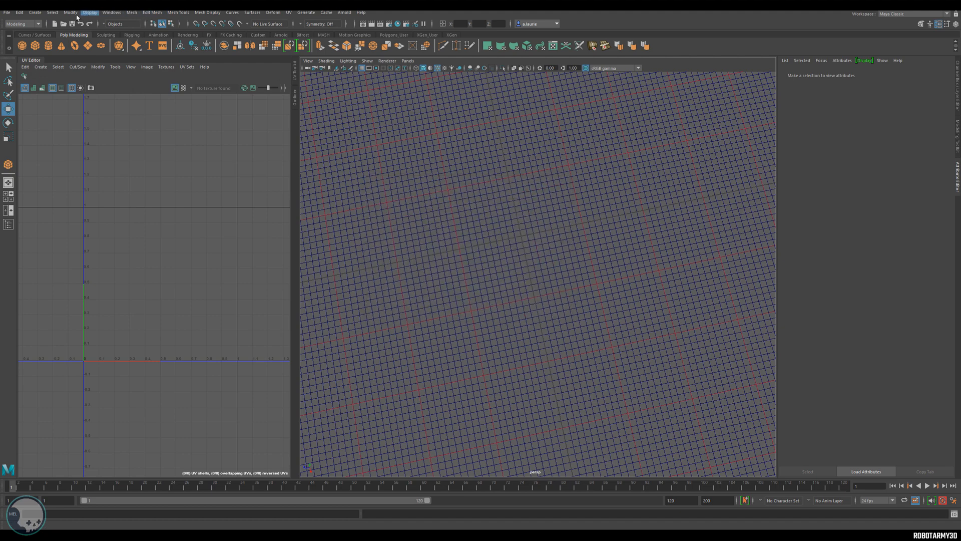
click(111, 12)
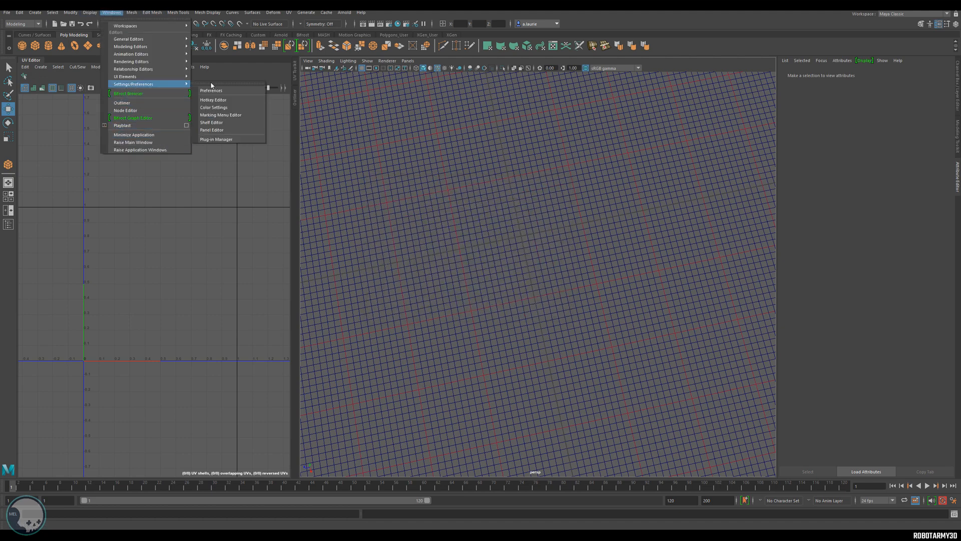
click(211, 90)
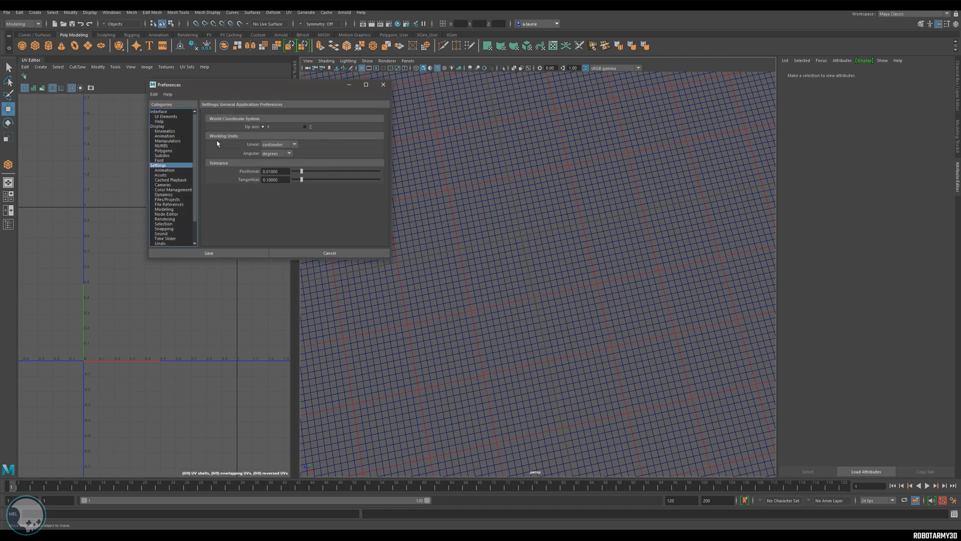
click(330, 252)
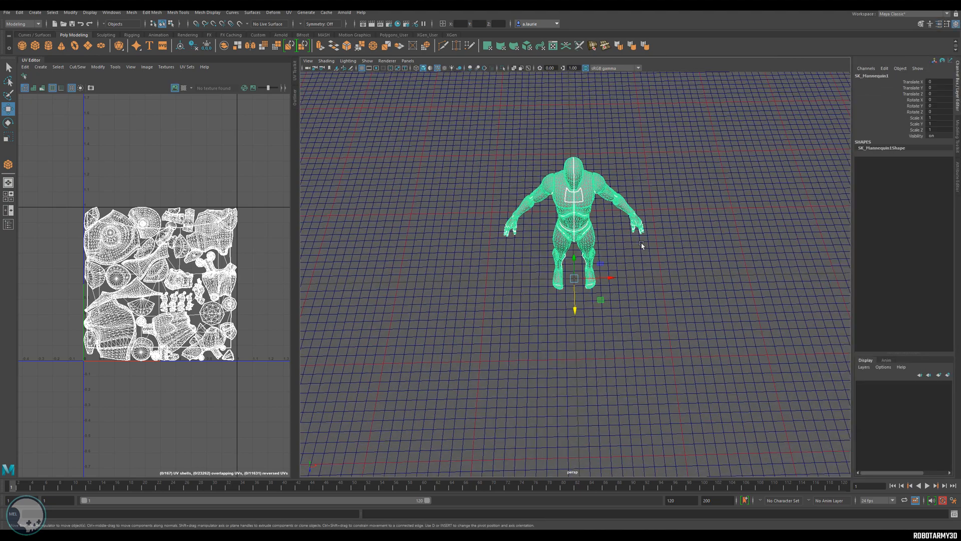
mouse_move(627, 311)
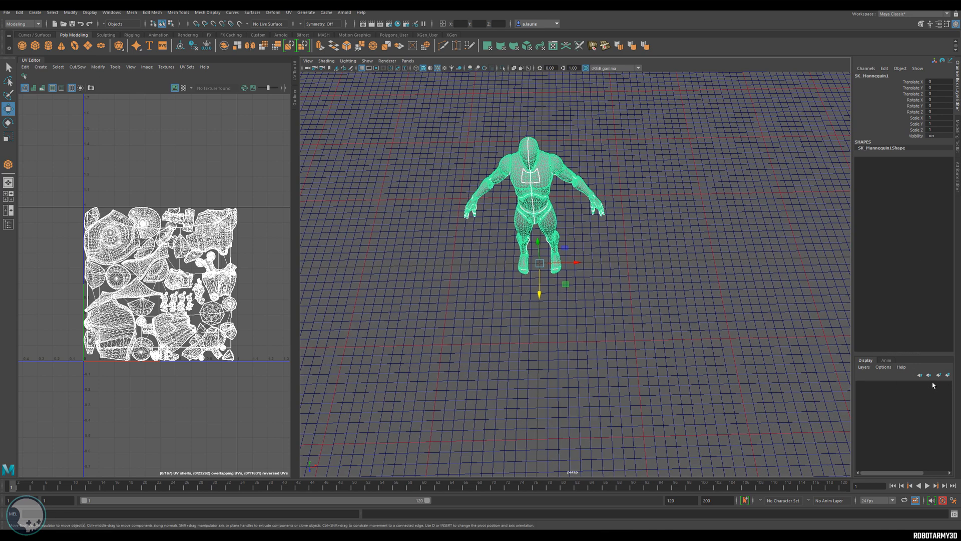
Step: Create two display layers named Trimsheet and Machine in the Layer Editor
click(937, 375)
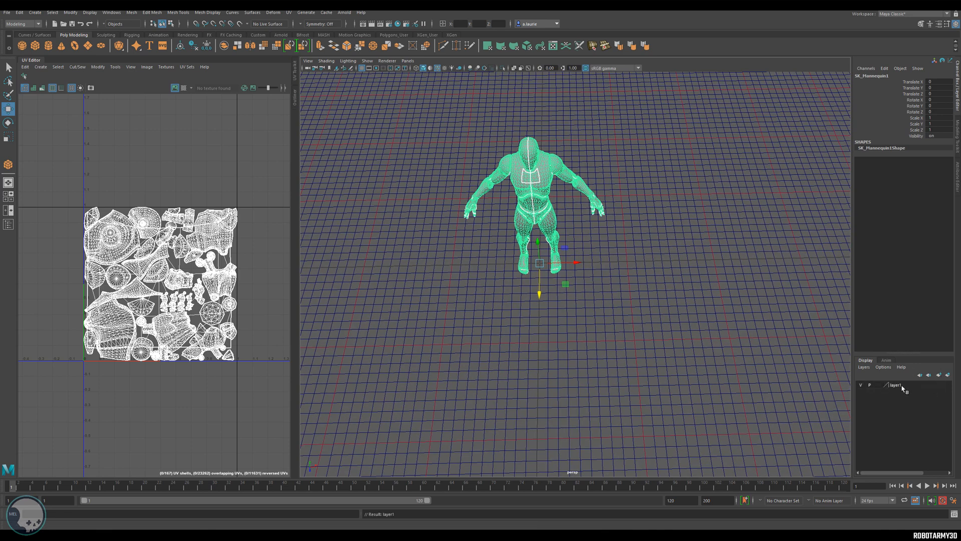
double_click(897, 385)
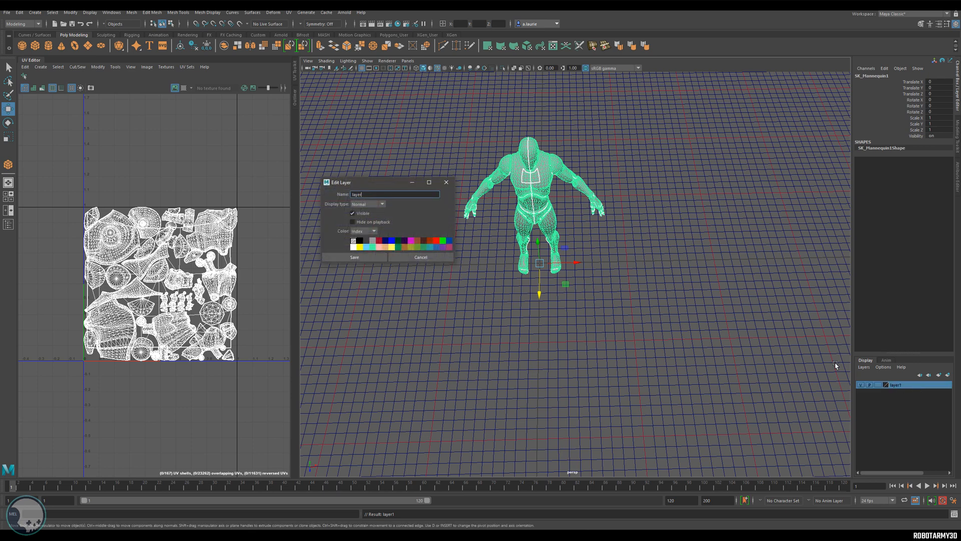
text(Trimsheet)
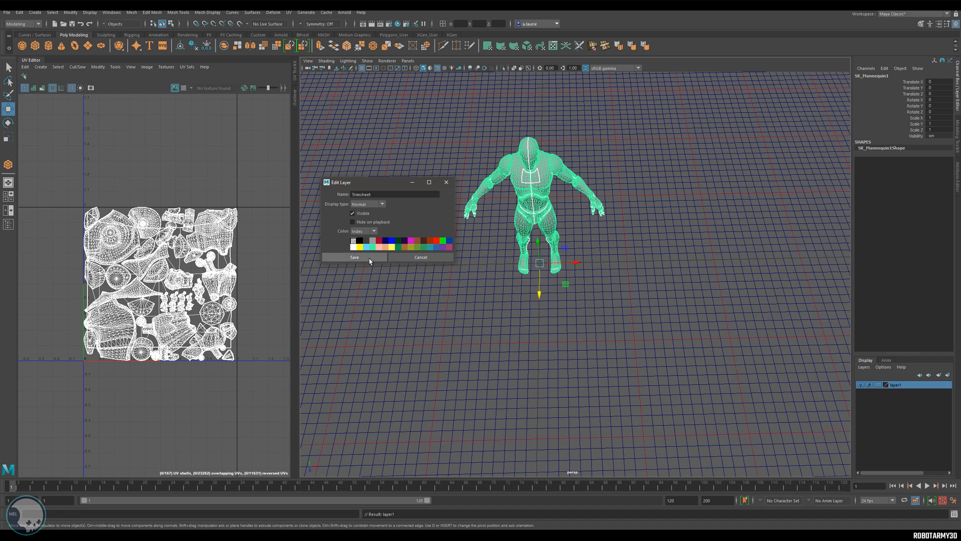
click(355, 258)
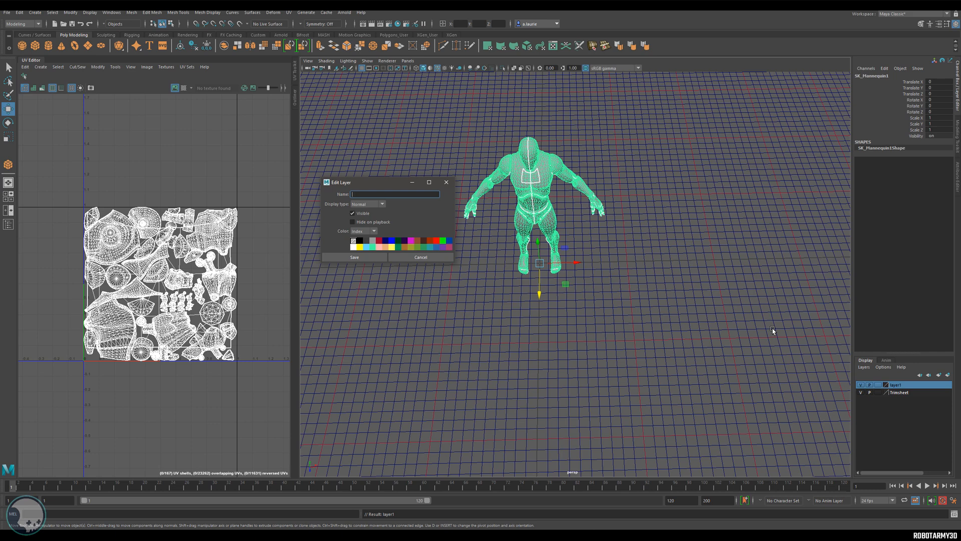
text(Machin)
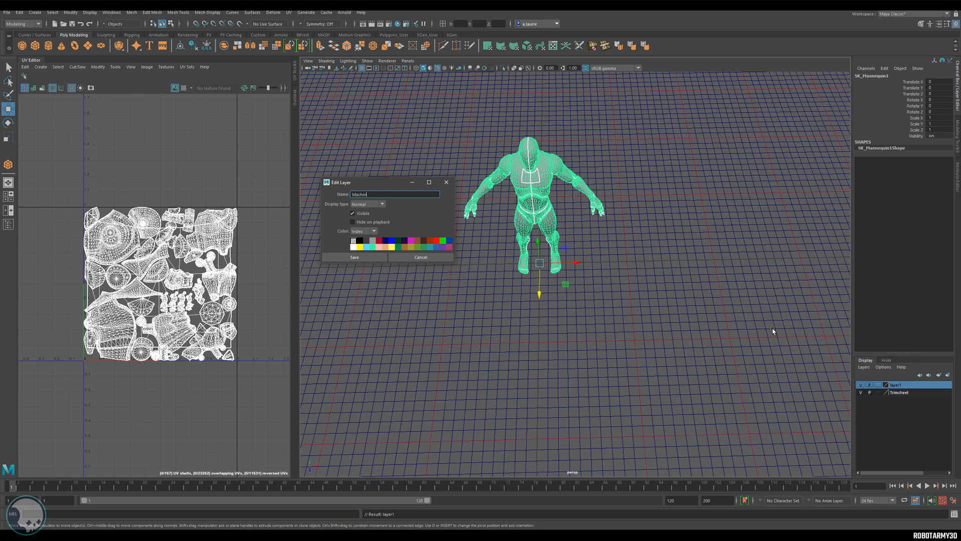
click(354, 257)
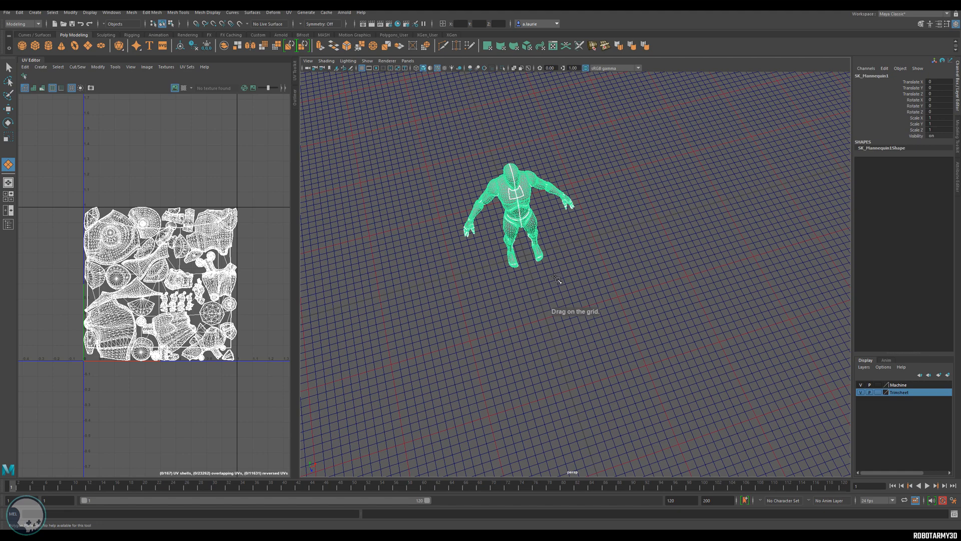
mouse_move(546, 280)
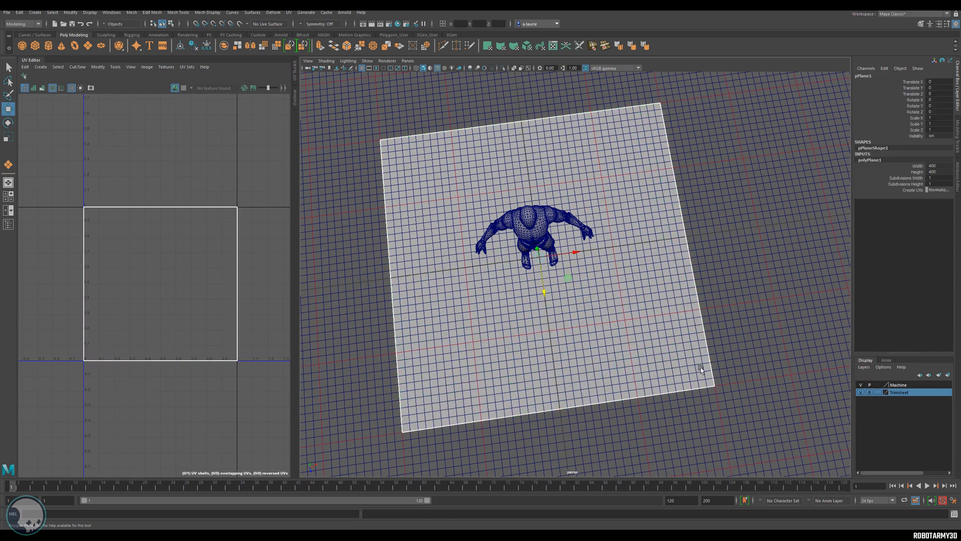
mouse_move(488, 272)
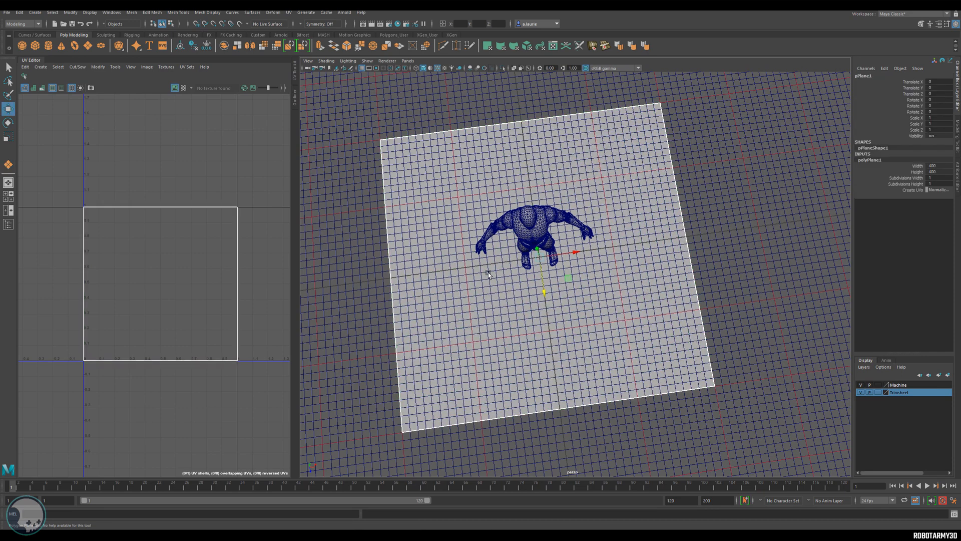
mouse_move(378, 210)
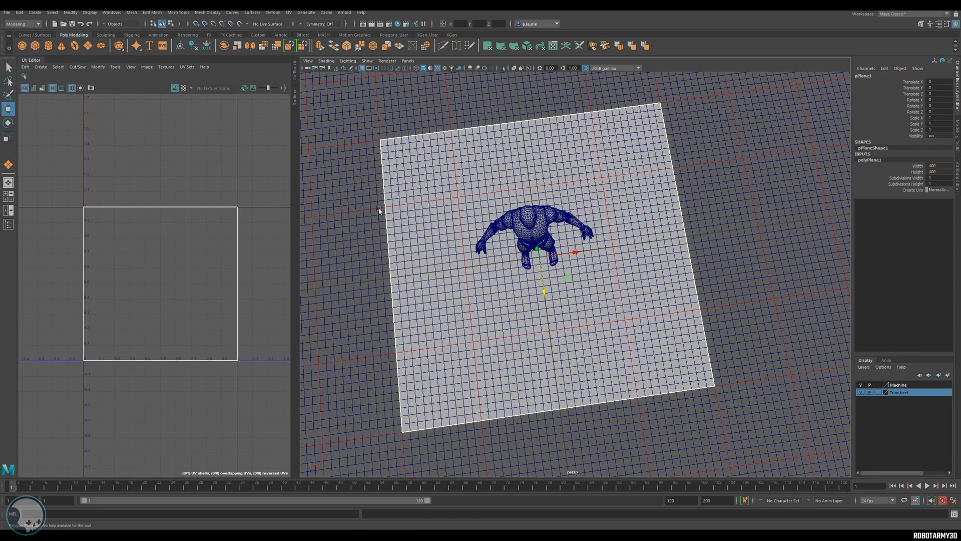
mouse_move(618, 184)
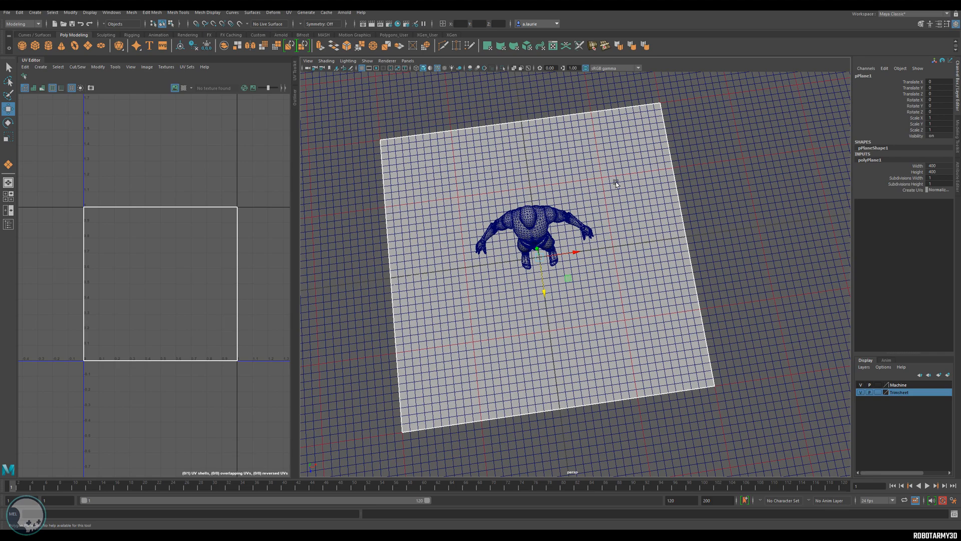
mouse_move(607, 263)
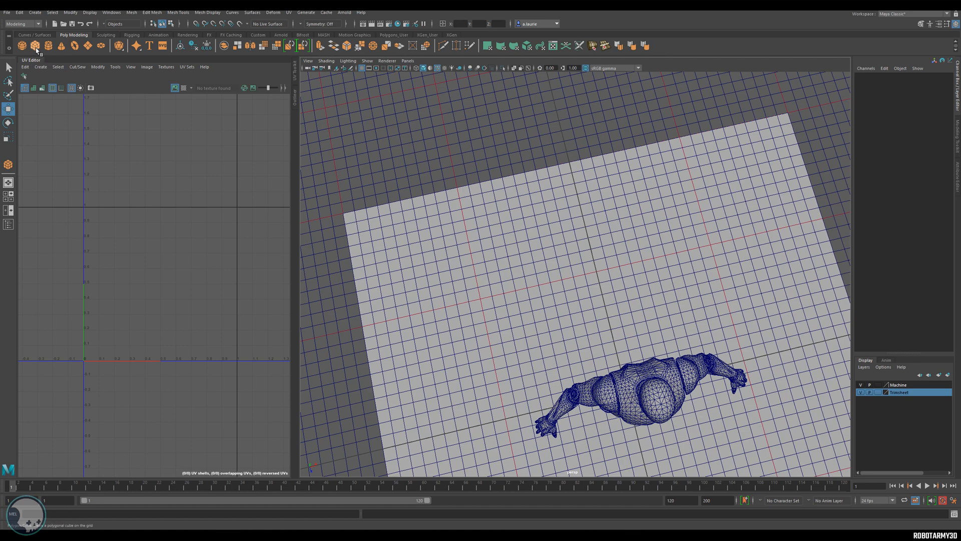
Step: Draw a long strip cube on the plane with the interactive Poly Cube tool and raise its height
click(35, 46)
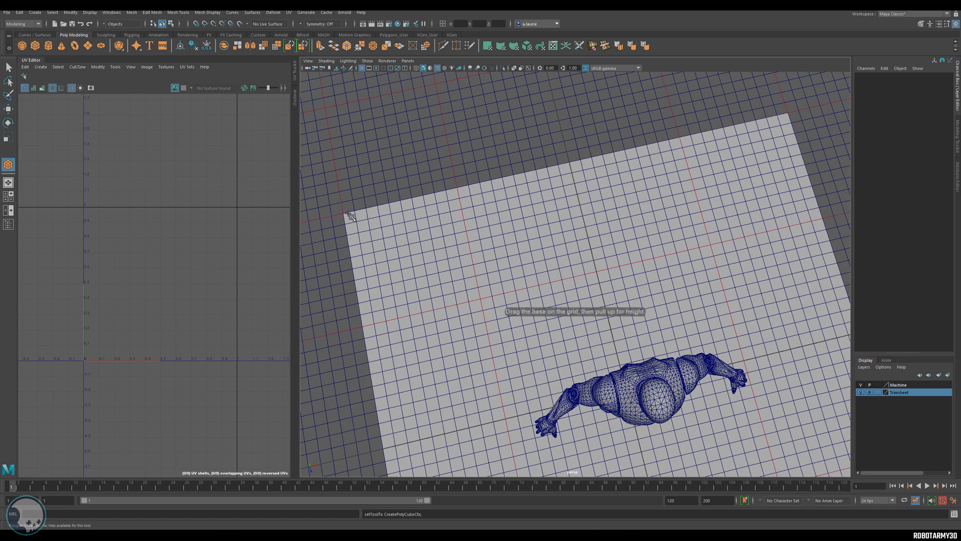
drag(350, 215, 598, 181)
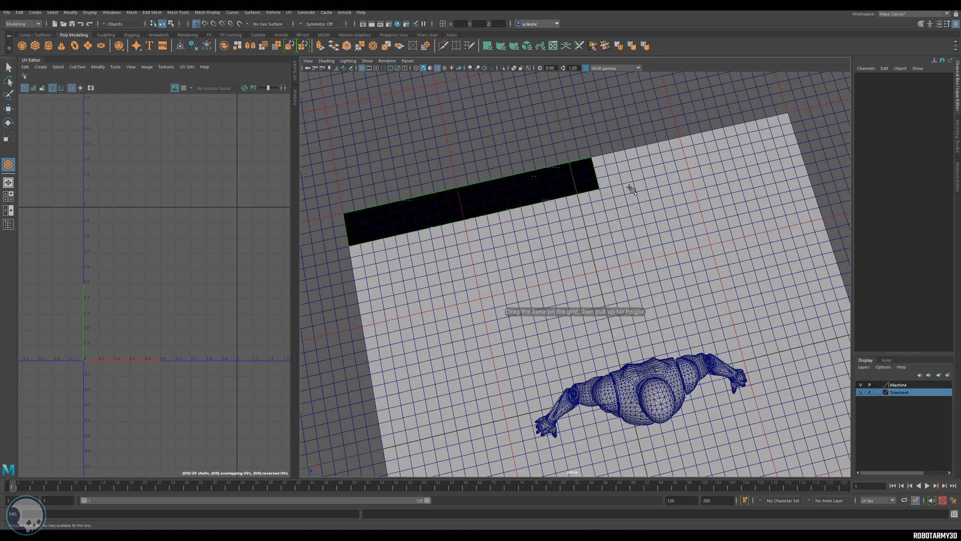
drag(632, 190, 555, 179)
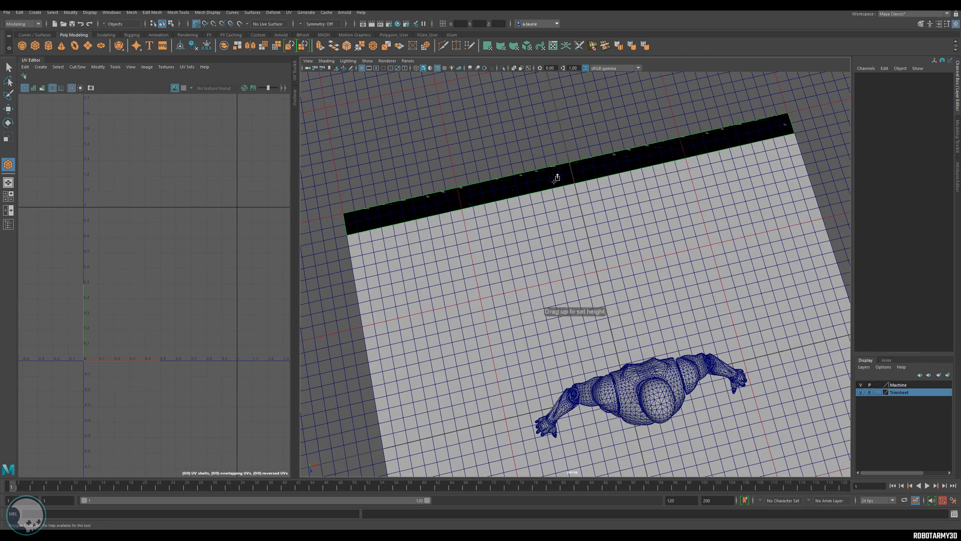
drag(558, 178, 558, 160)
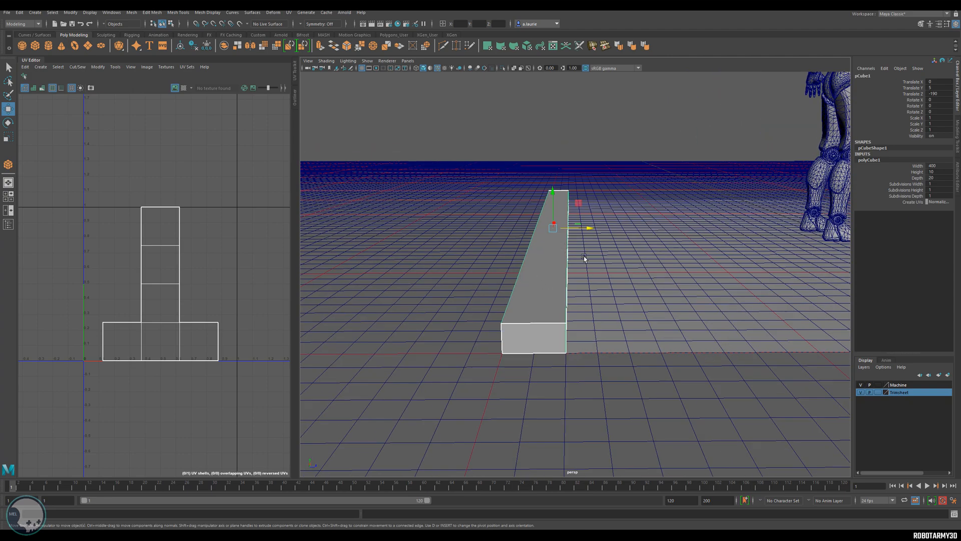
Step: Orbit the view around the new strip cube
drag(583, 258, 644, 202)
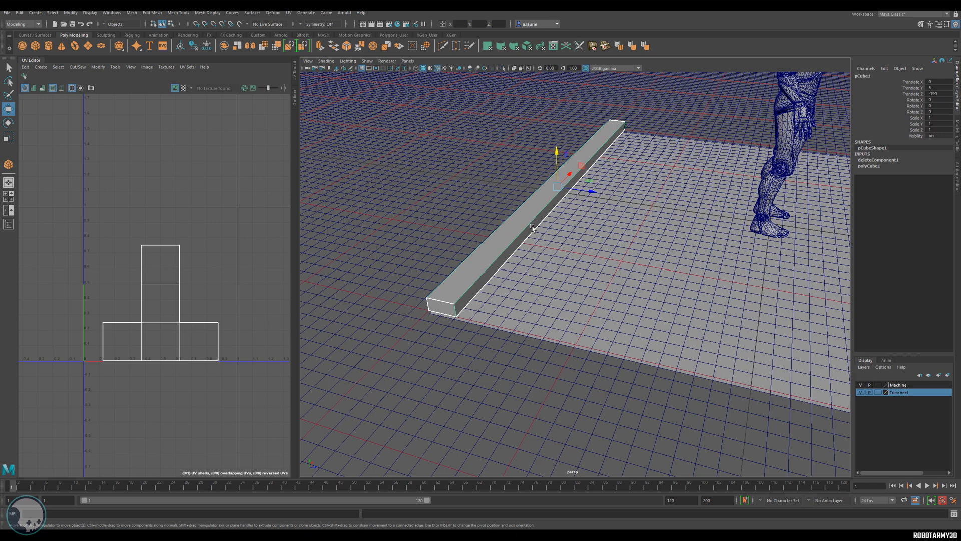
mouse_move(536, 239)
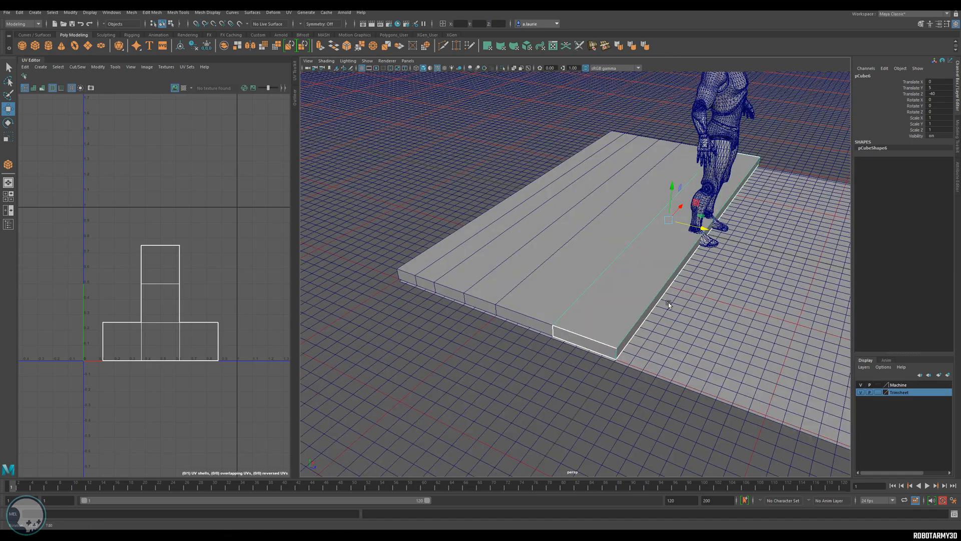
Step: Switch the new panel cube to vertex editing to snap it into place under the strips
drag(668, 245, 638, 319)
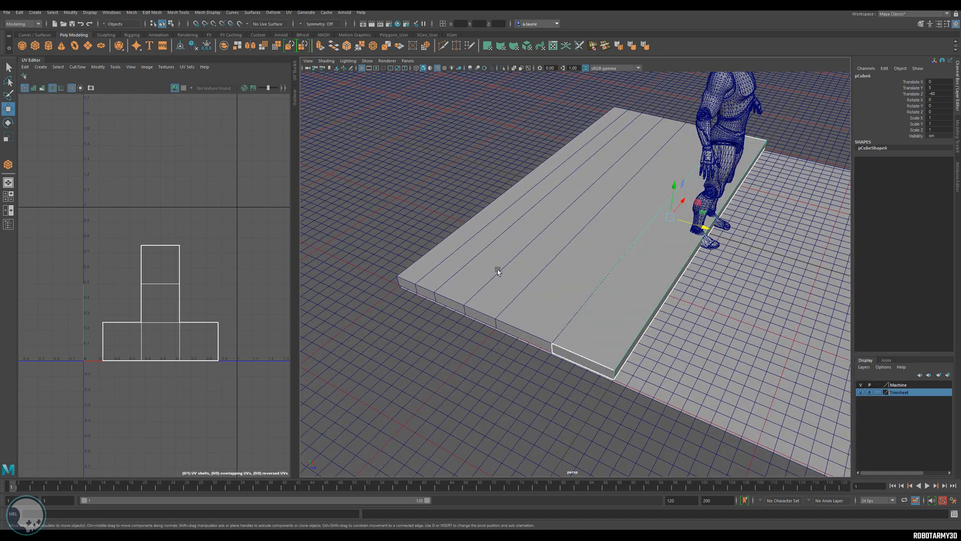
mouse_move(592, 257)
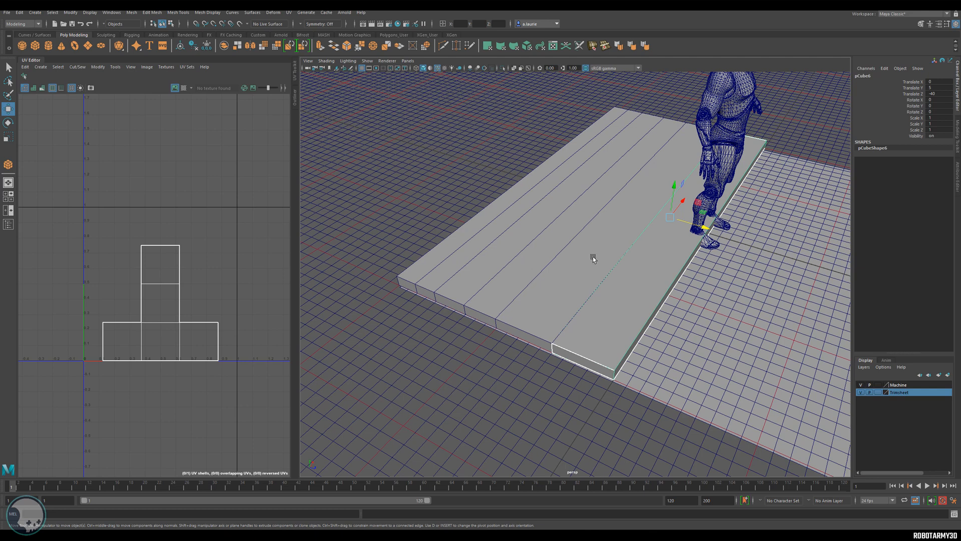
mouse_move(576, 251)
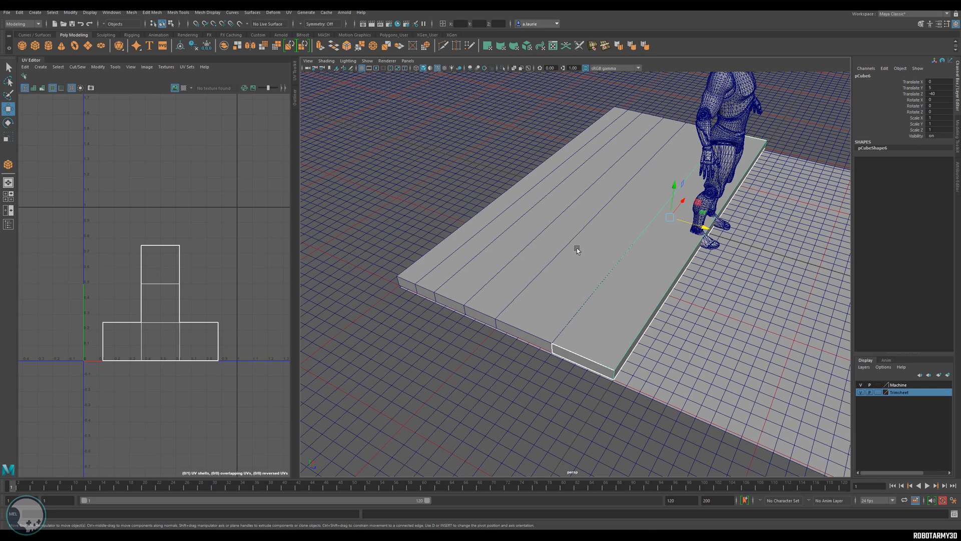
mouse_move(573, 251)
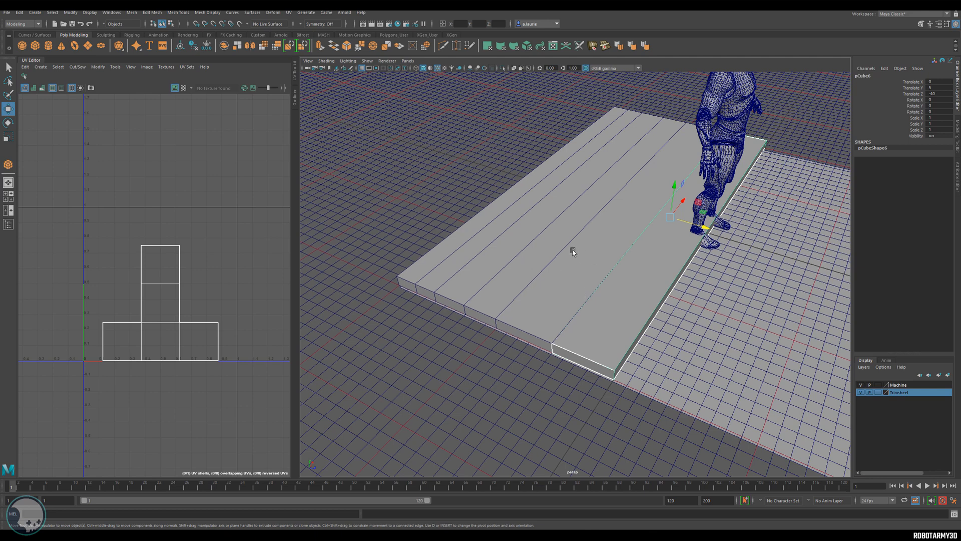
mouse_move(561, 268)
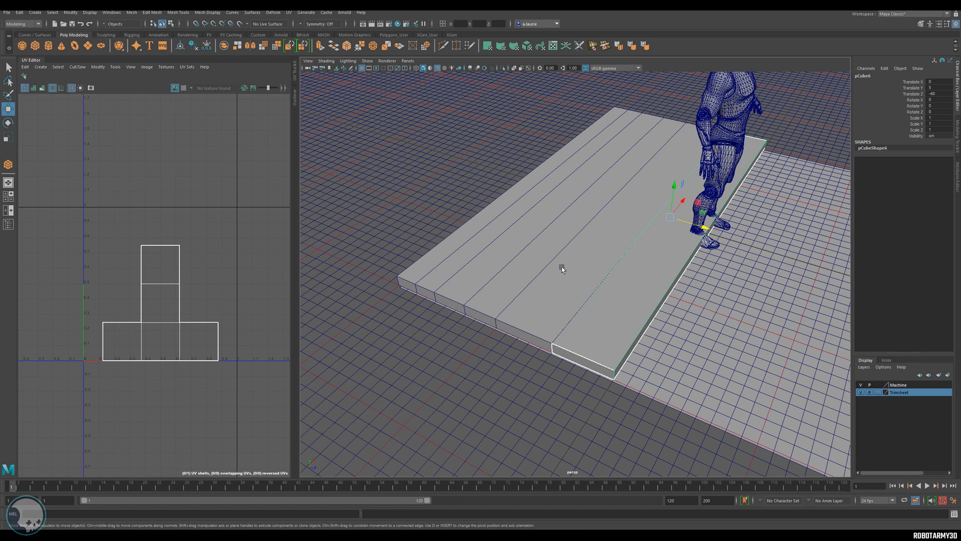
mouse_move(604, 272)
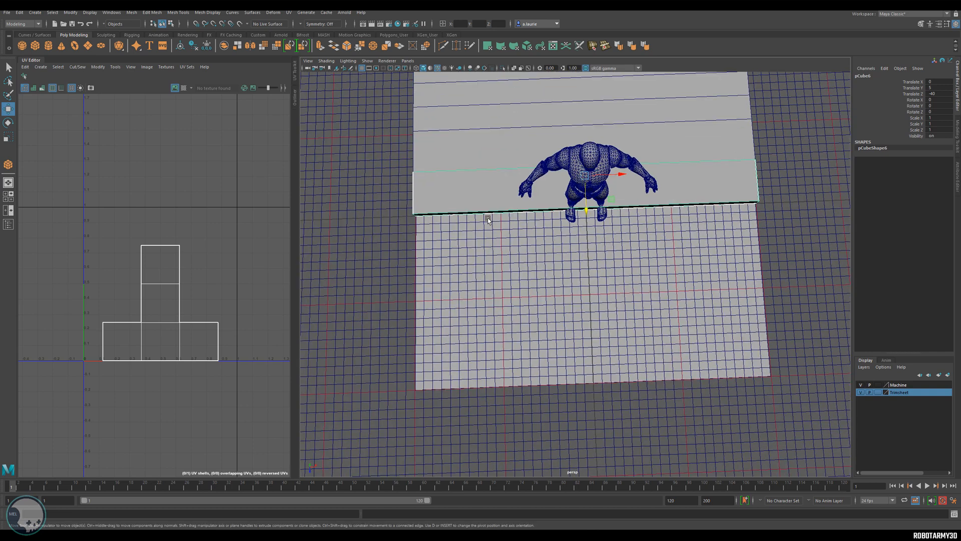
mouse_move(540, 321)
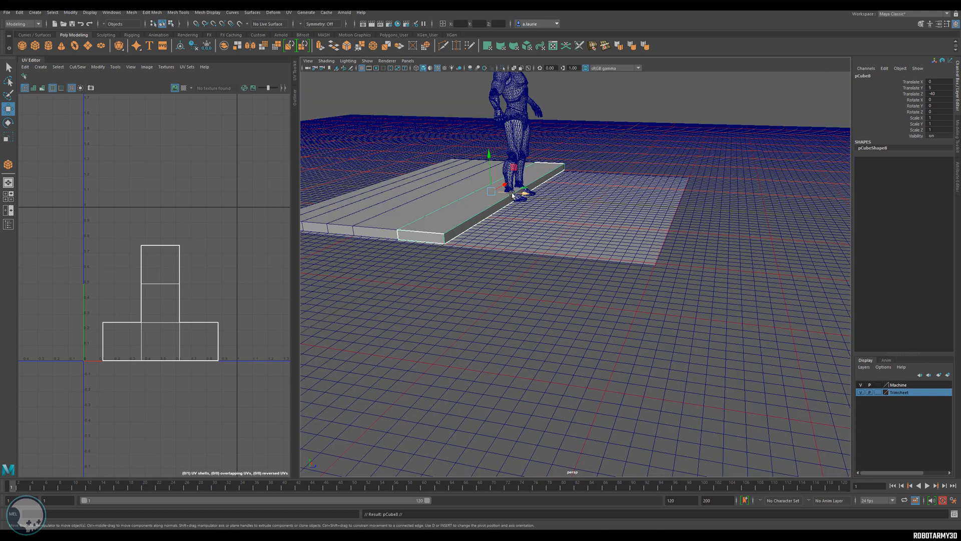
right_click(515, 193)
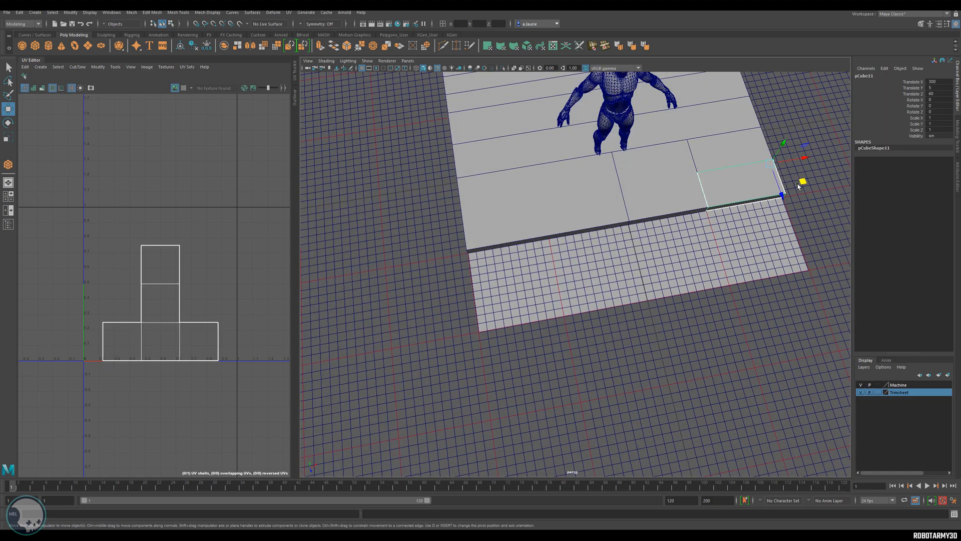
Step: Switch the cube to vertex mode to adjust it for the lower tile area
right_click(551, 269)
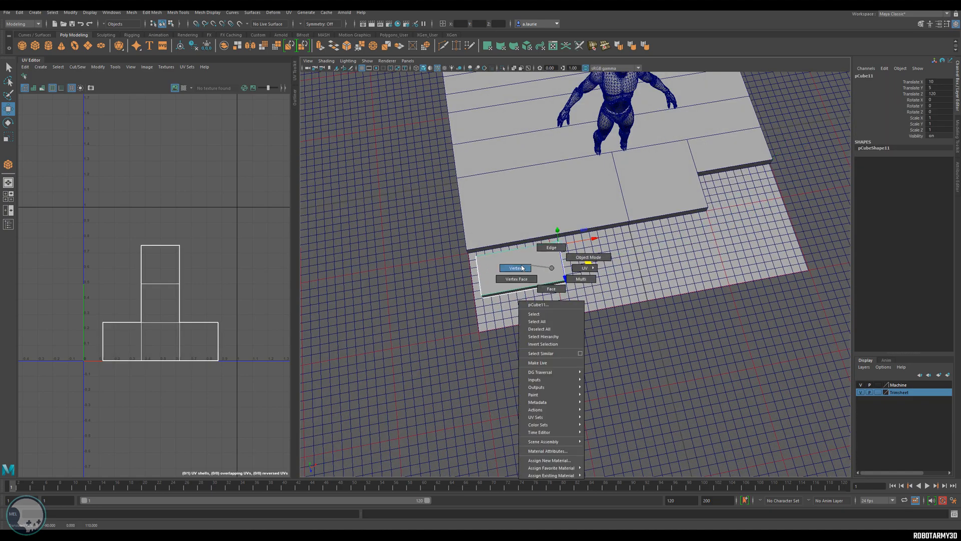
click(516, 268)
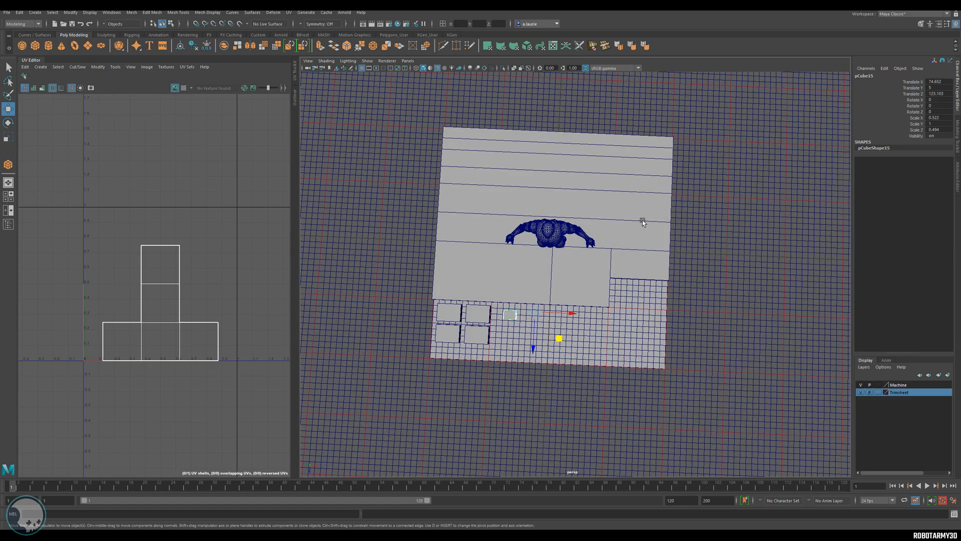
mouse_move(577, 237)
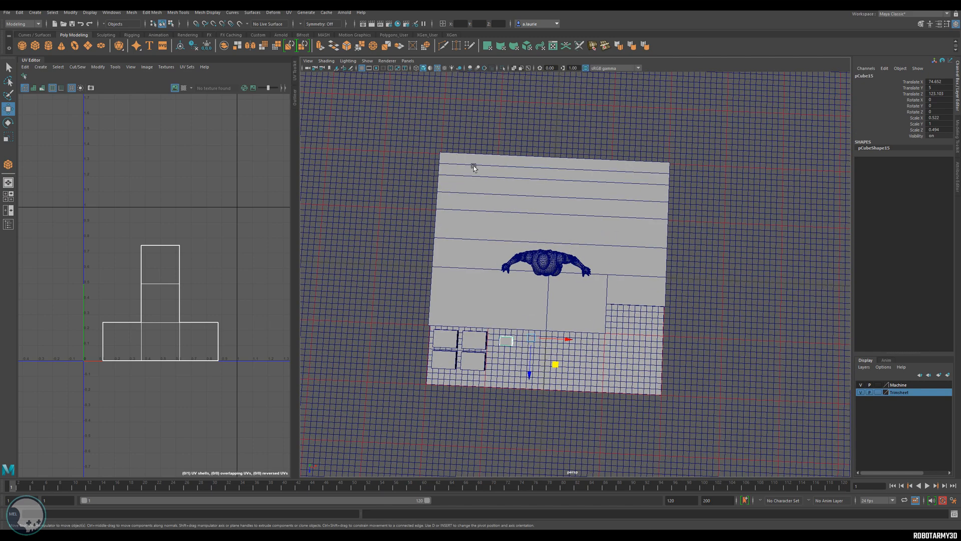
mouse_move(601, 374)
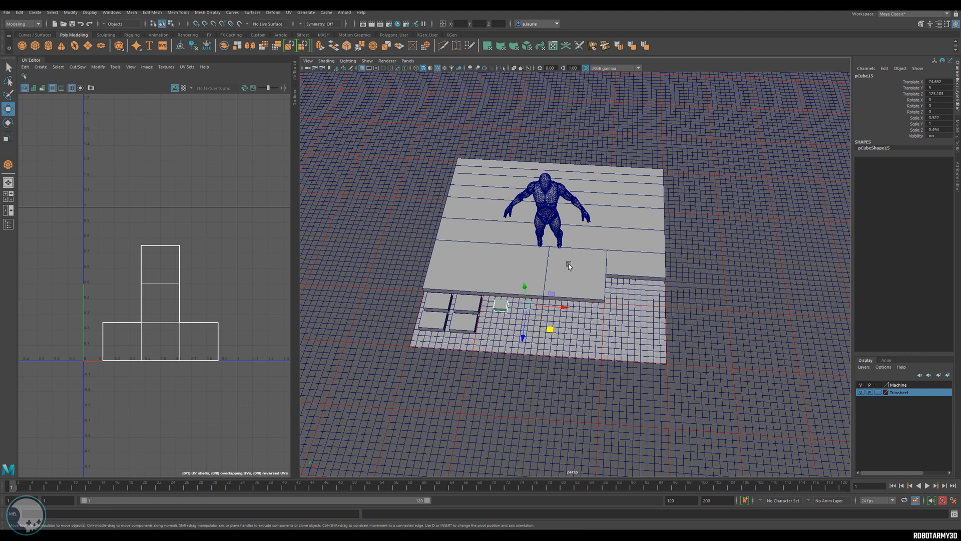
mouse_move(594, 257)
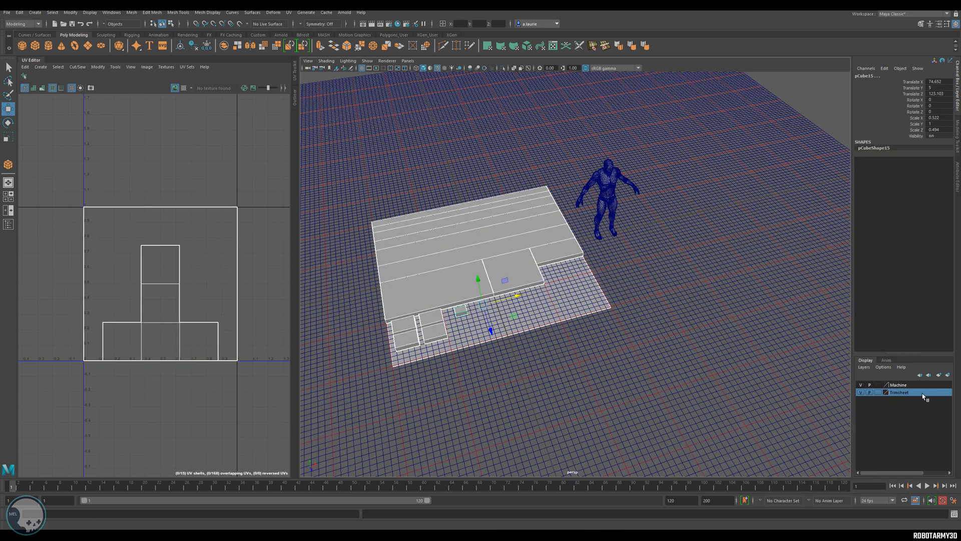
Step: Add the selected trim pieces to the Trimsheet display layer
right_click(900, 392)
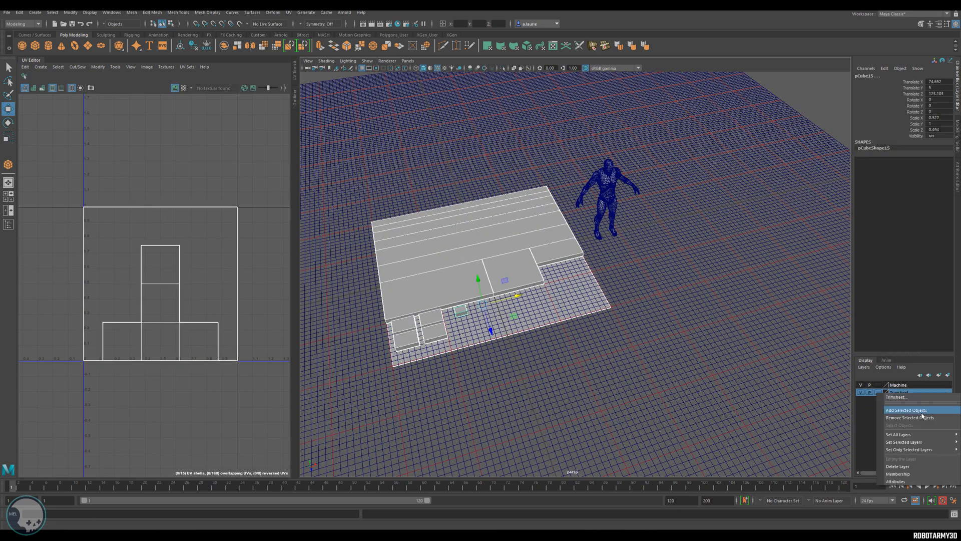
click(907, 409)
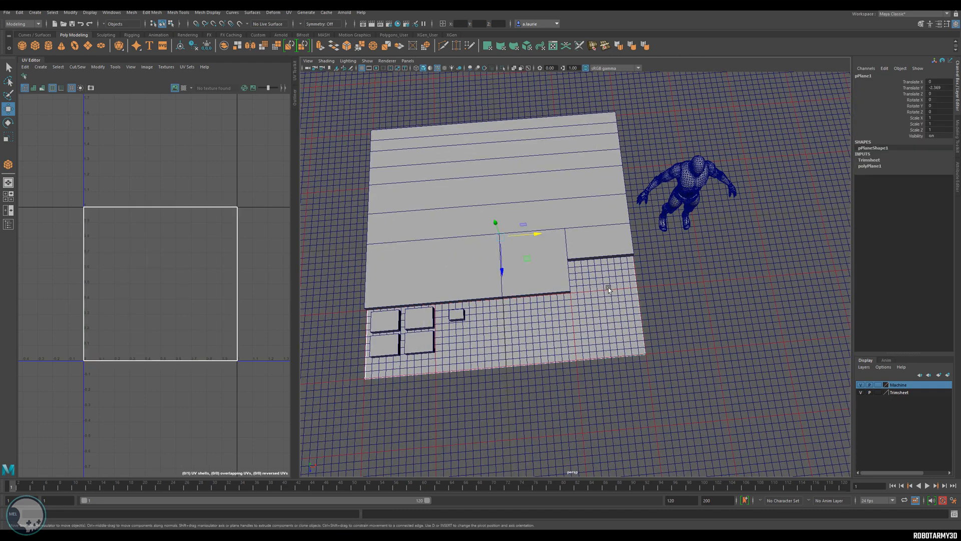
mouse_move(237, 345)
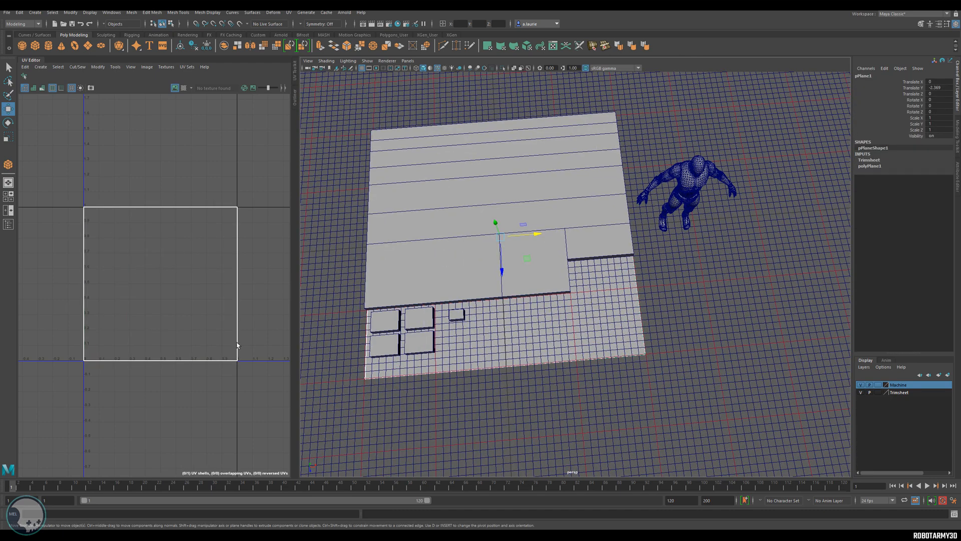
mouse_move(237, 308)
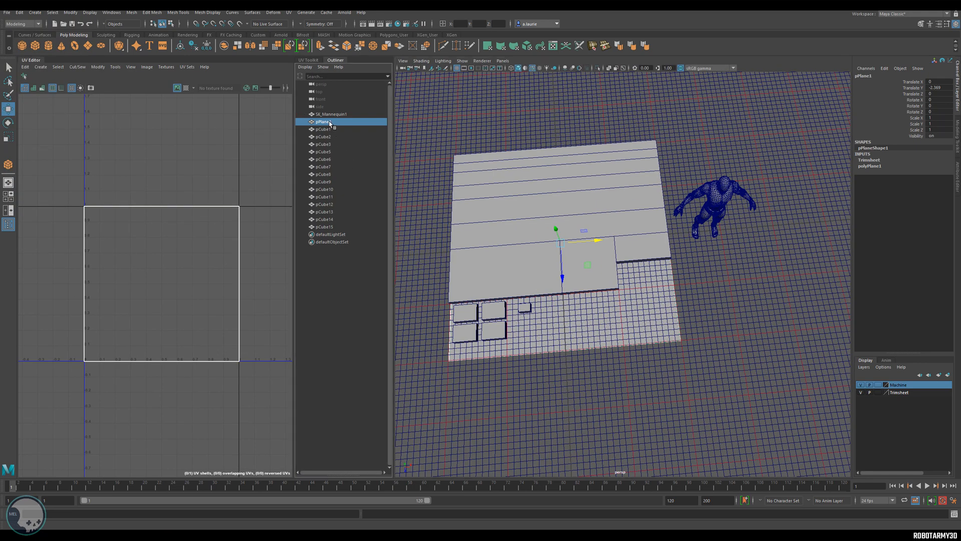
Step: Rename pPlane1 to VM_TrimTile in the Outliner and reselect it
double_click(323, 122)
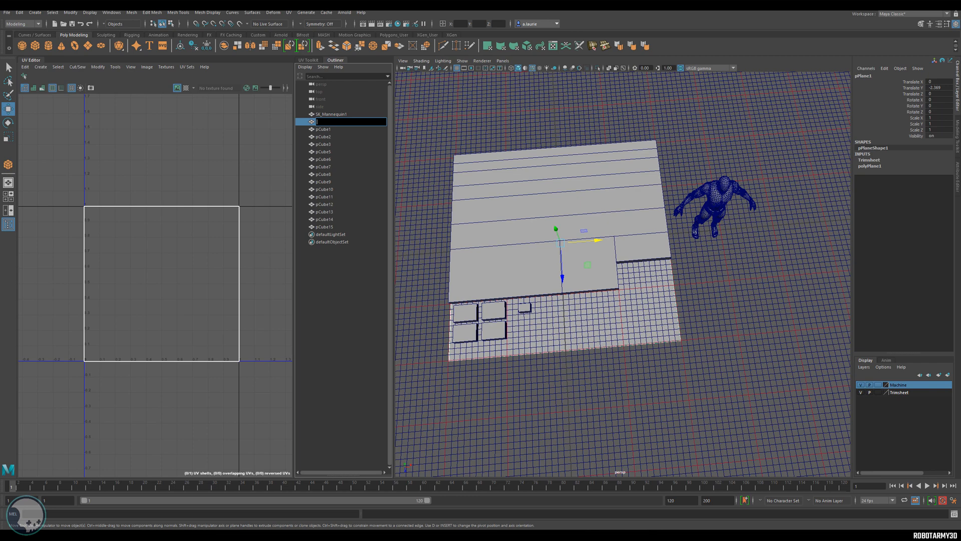
text(VM_TrimTile)
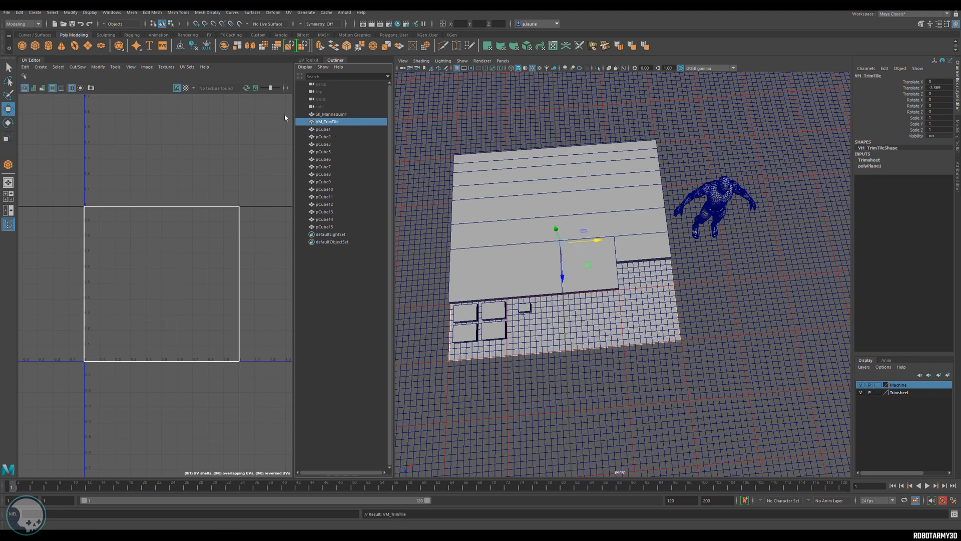
click(323, 137)
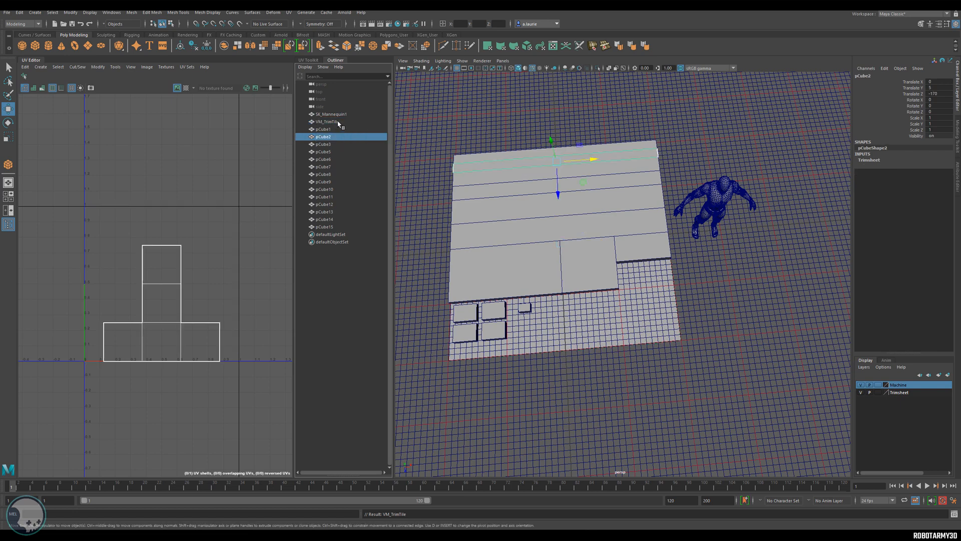
click(6, 12)
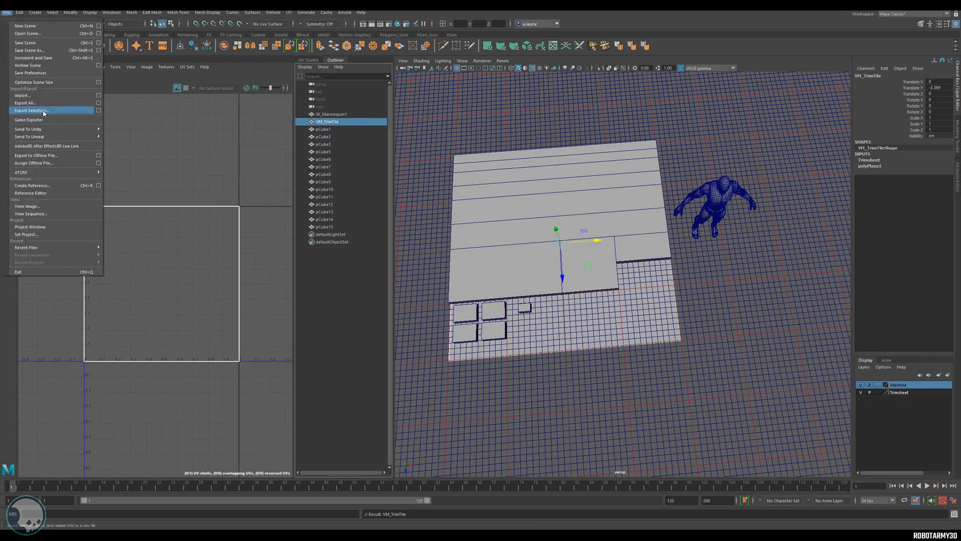
Step: Export the selected VM_TrimTile plane as an FBX file named VM_TrimTile
click(30, 110)
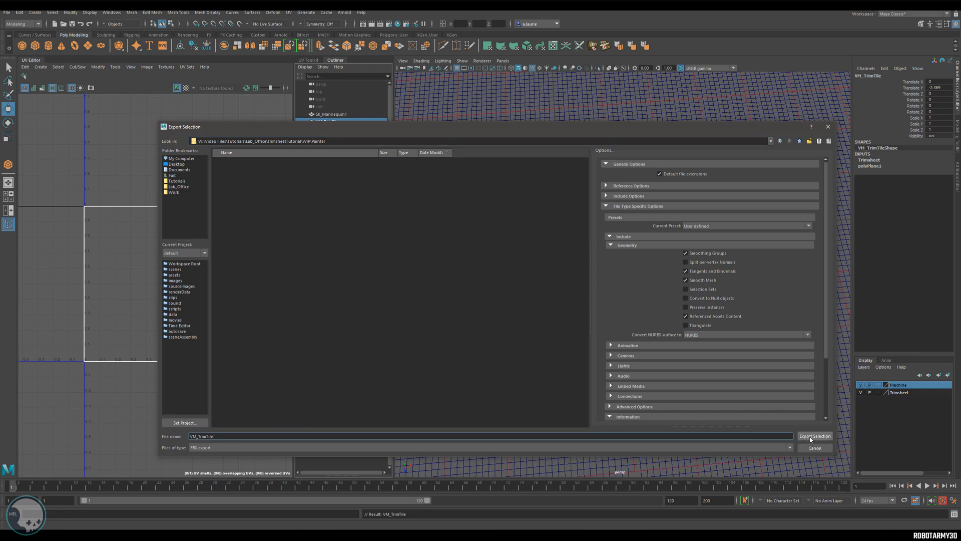
click(815, 435)
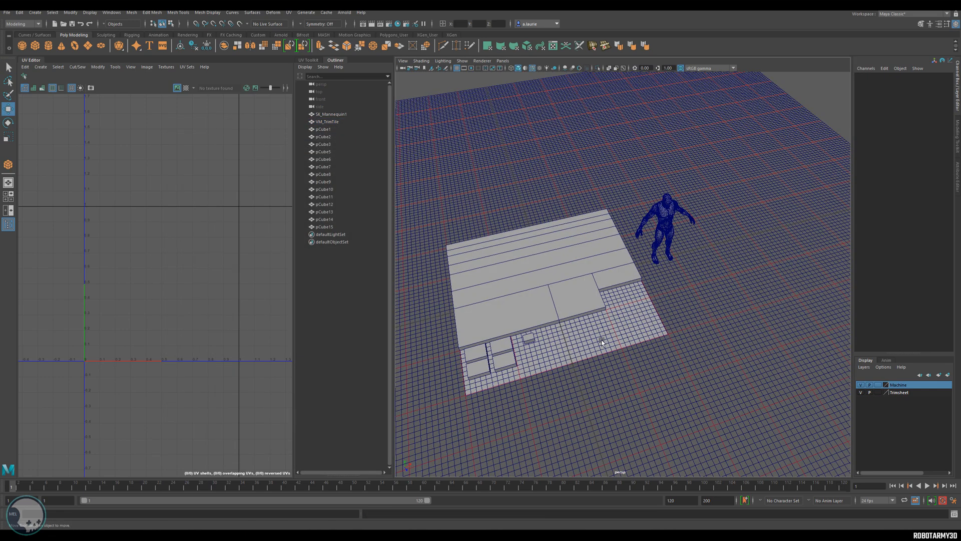